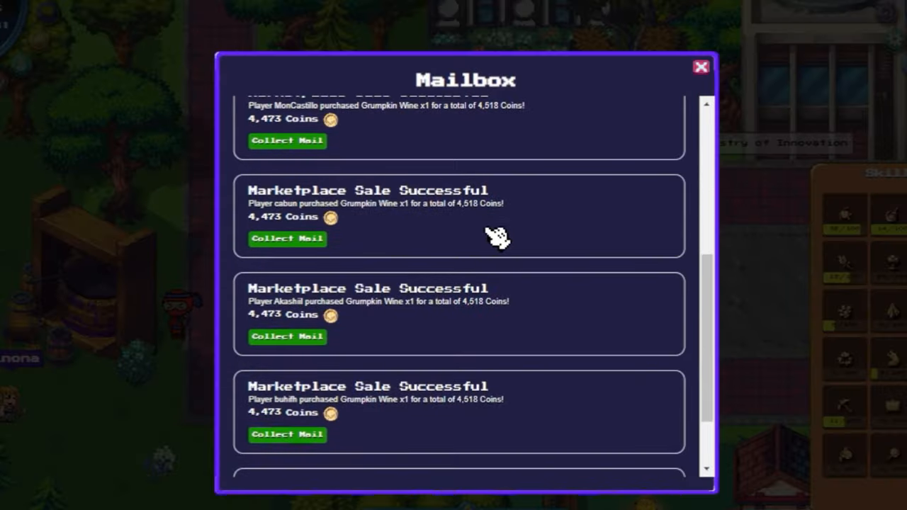
- Collect the earnings from a Grumpkin Wine marketplace sale mail
left_click(700, 67)
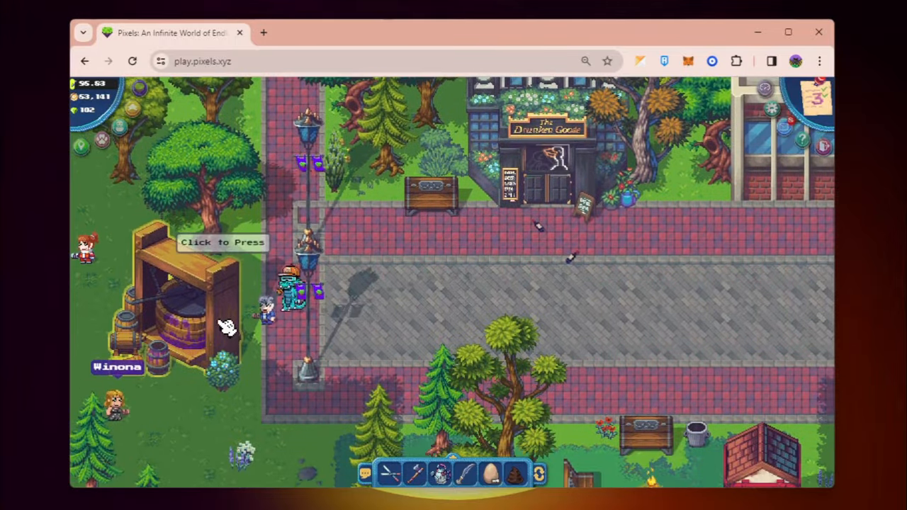
- View the Case of Butterbrew, Hotka and Grumpkin Wine recipes in the Winemaking book
left_click(224, 242)
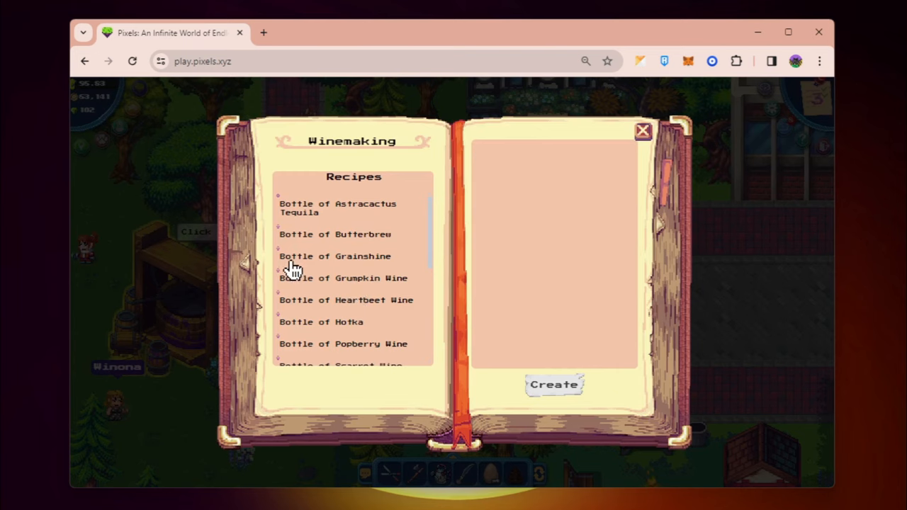
scroll("down", 3)
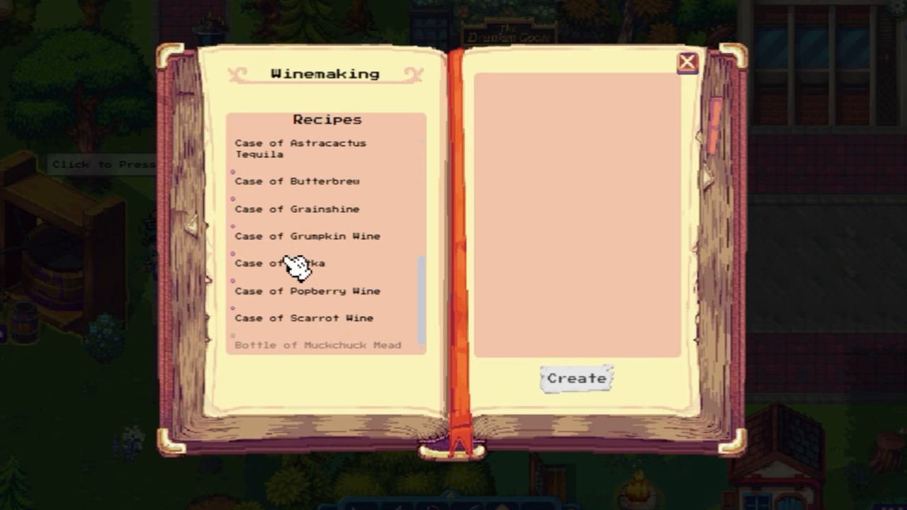
left_click(297, 181)
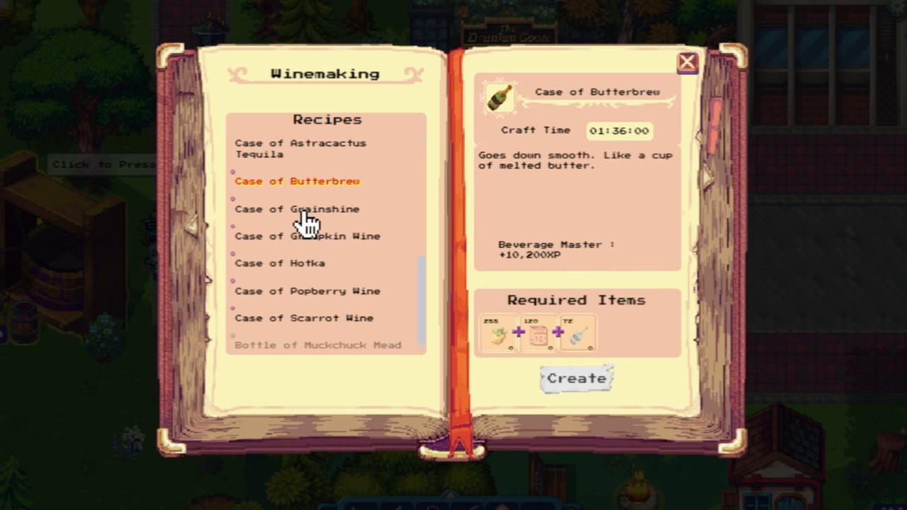
left_click(280, 262)
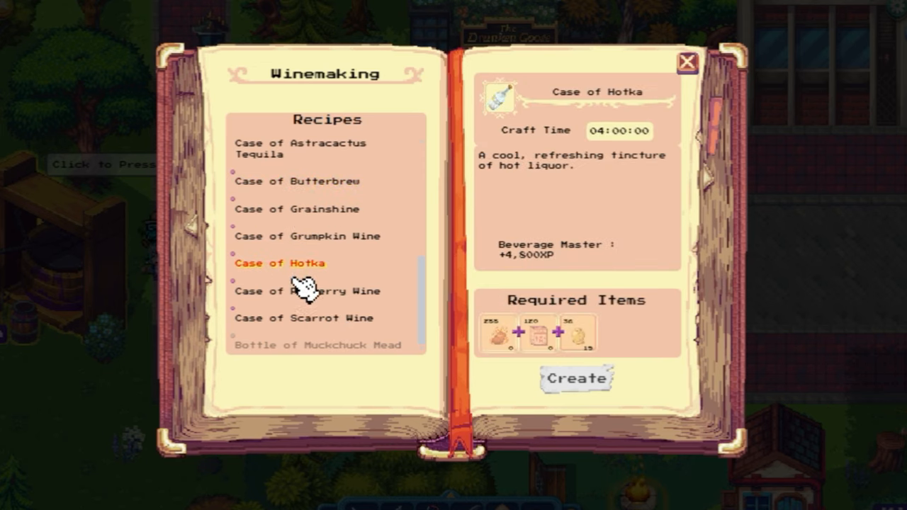
left_click(306, 235)
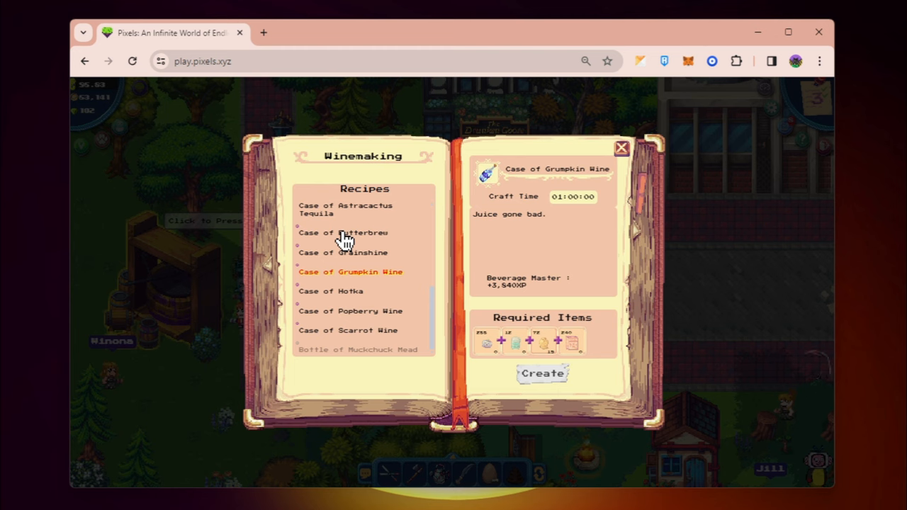
- Recheck the Case of Butterbrew, Grainshine and Hotka recipes for craft time and XP
left_click(343, 233)
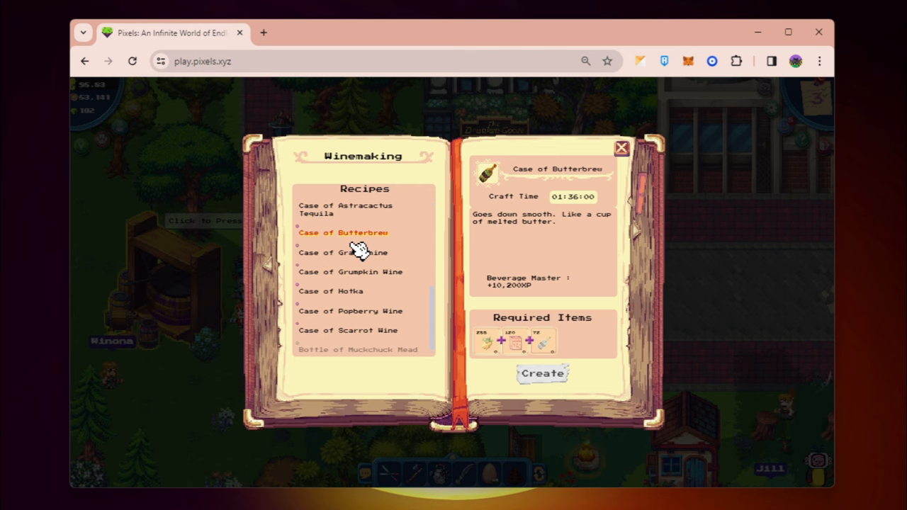
left_click(343, 252)
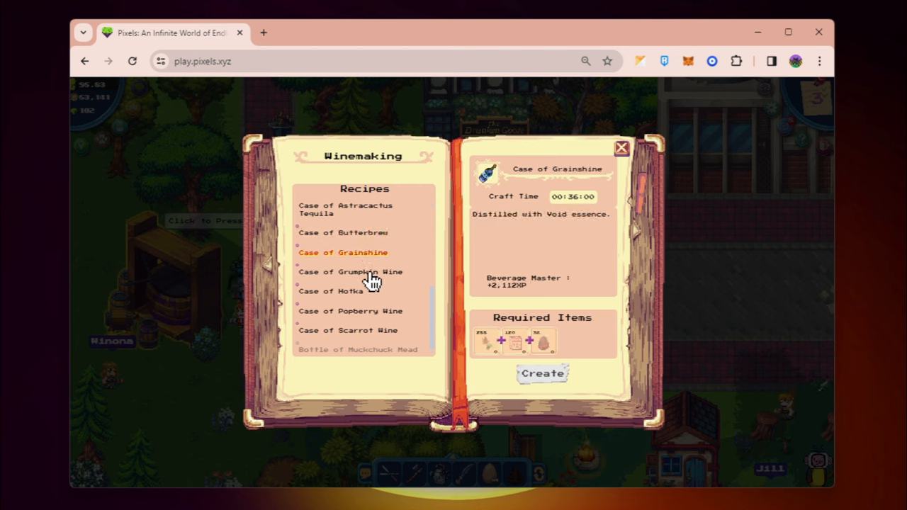
left_click(350, 310)
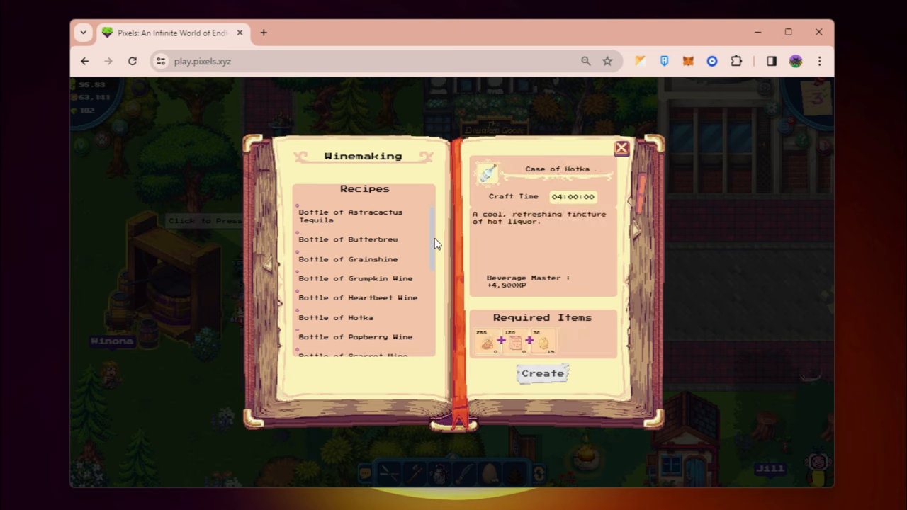
mouse_move(414, 234)
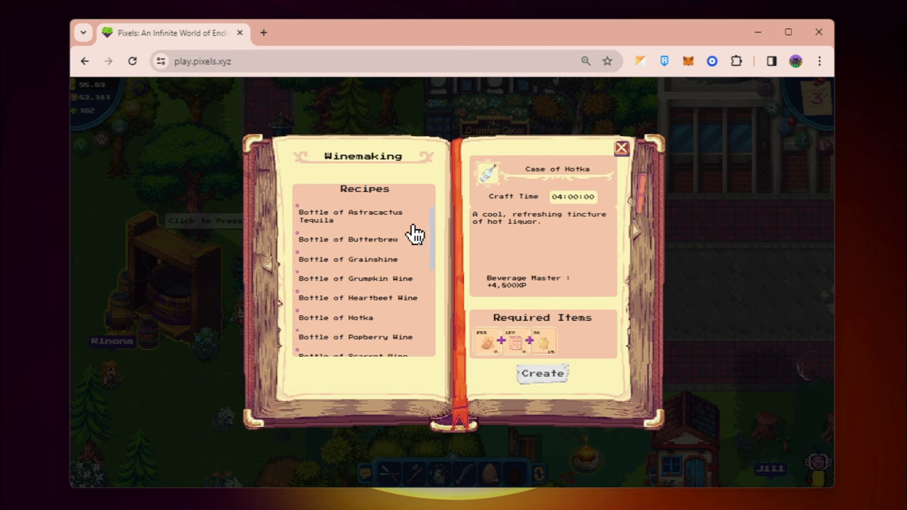
mouse_move(432, 233)
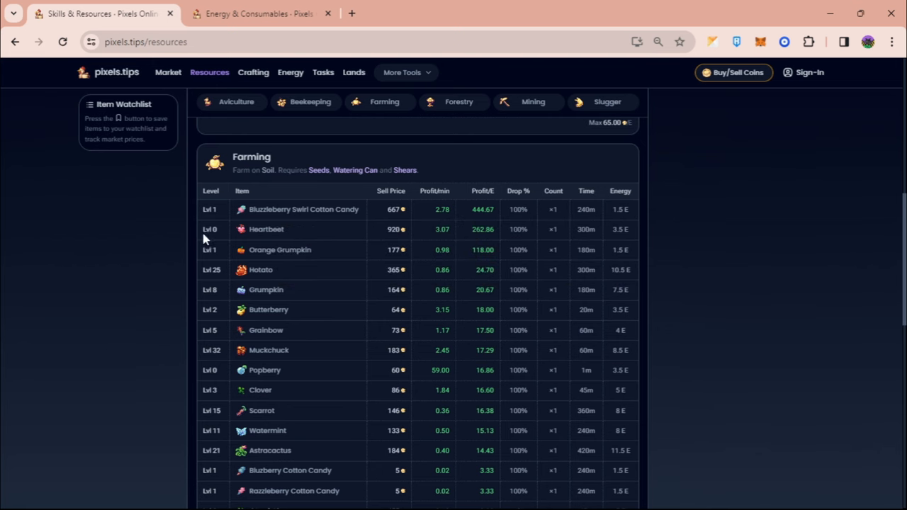
mouse_move(170, 234)
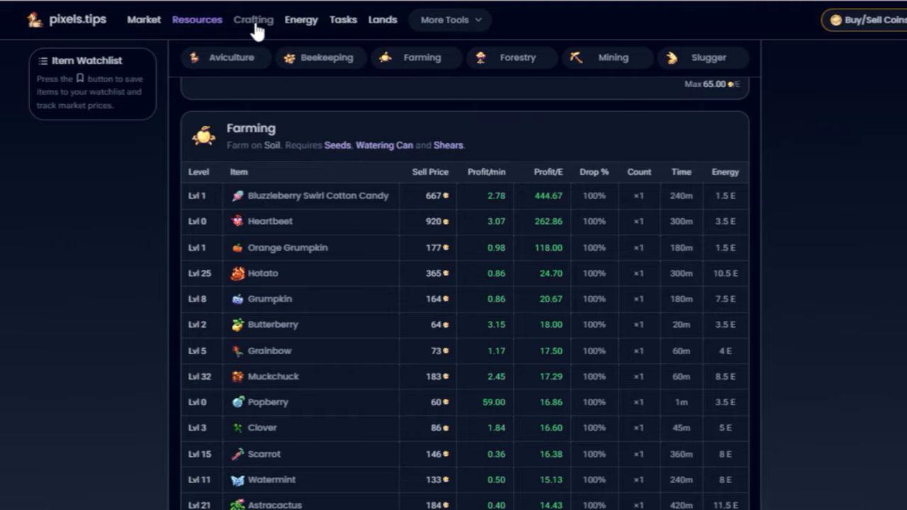
- Show the Winemaking profit table in the pixels.tips crafting database
left_click(252, 20)
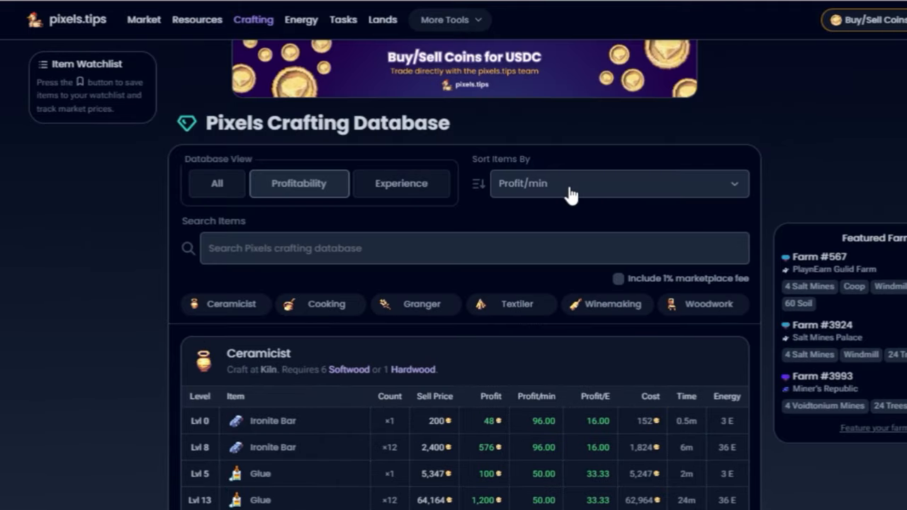
left_click(616, 184)
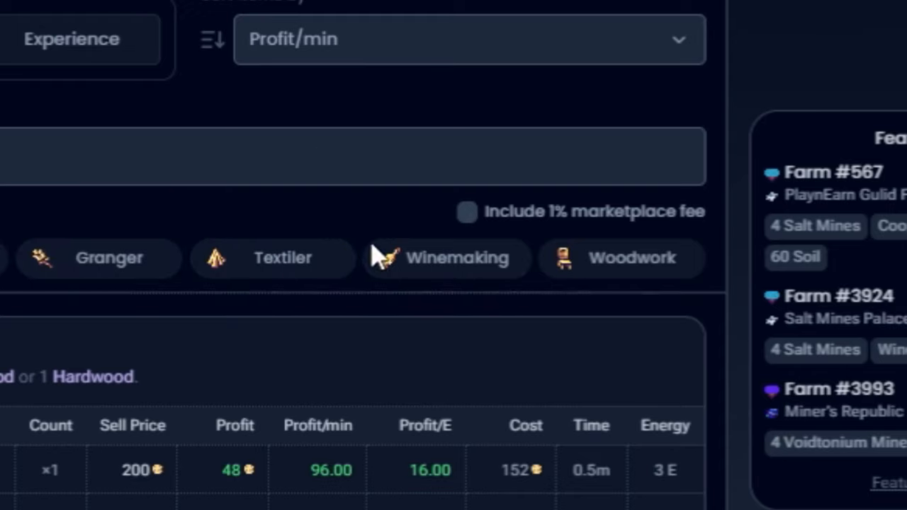
left_click(445, 258)
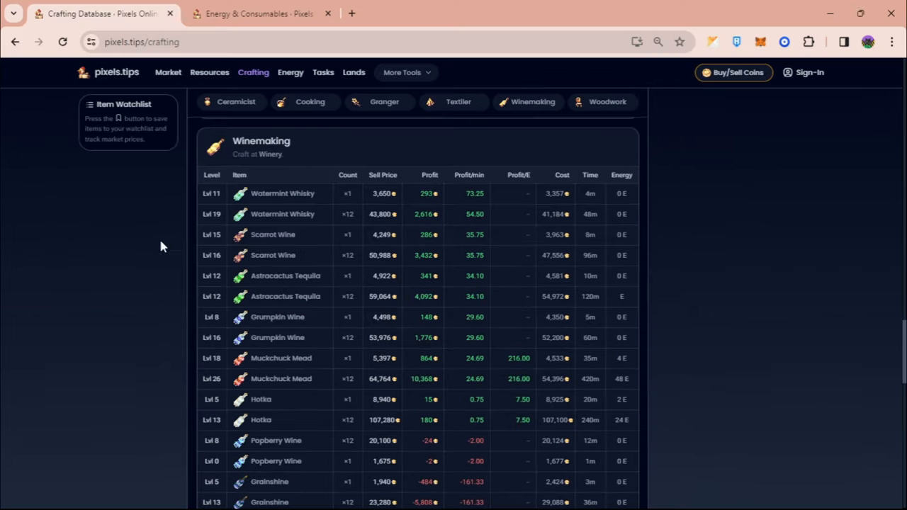
mouse_move(481, 235)
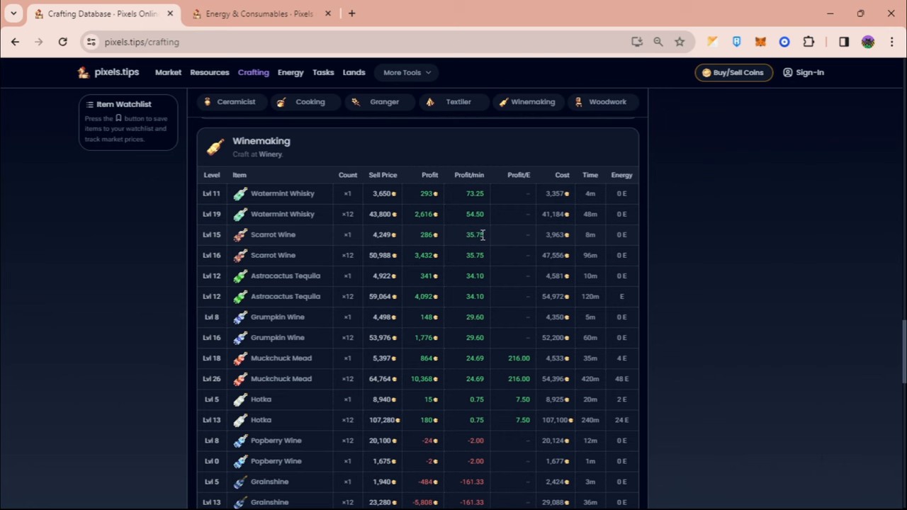
mouse_move(473, 235)
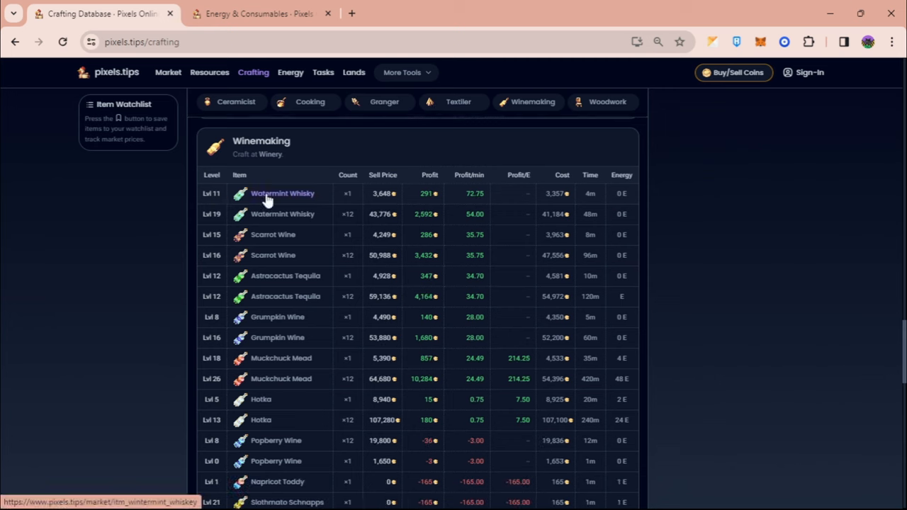
mouse_move(353, 213)
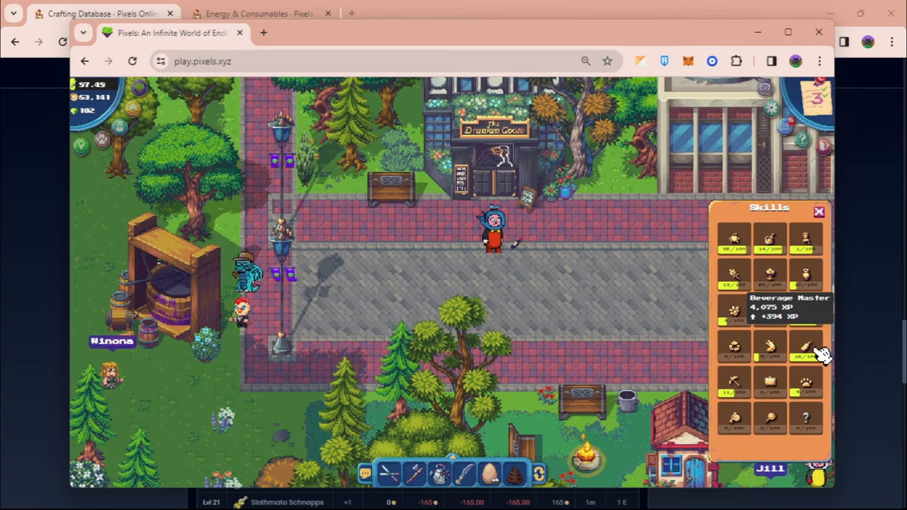
left_click(103, 13)
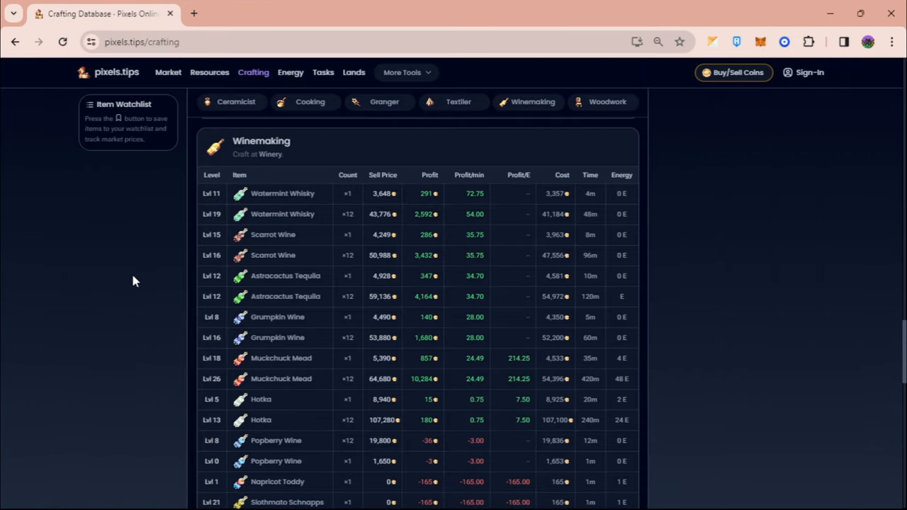
mouse_move(177, 269)
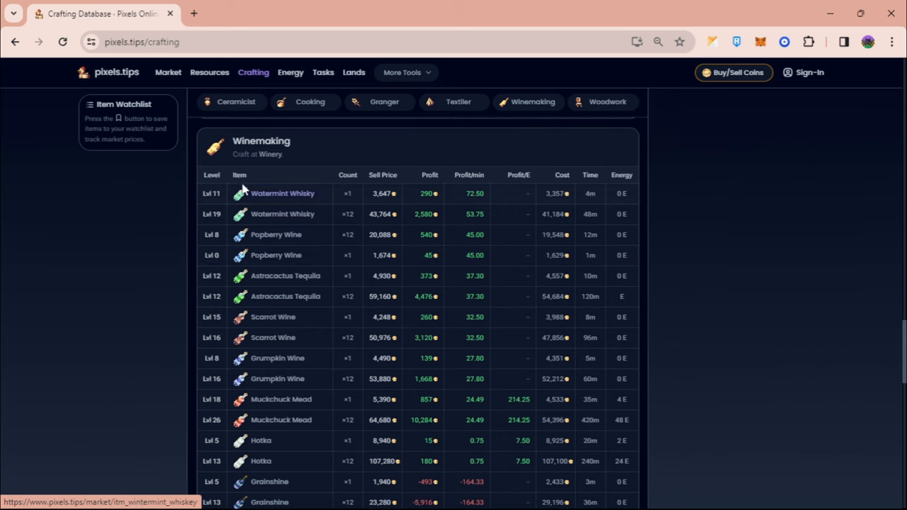
mouse_move(156, 241)
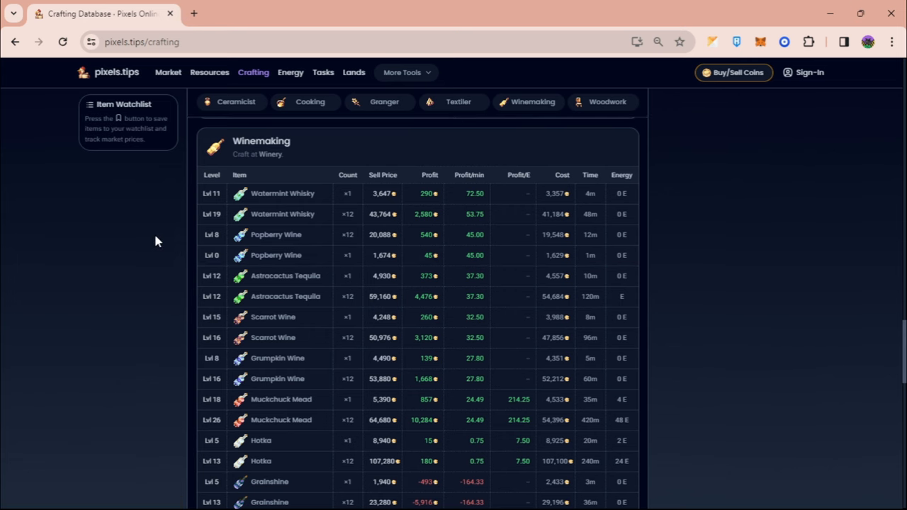
mouse_move(290, 72)
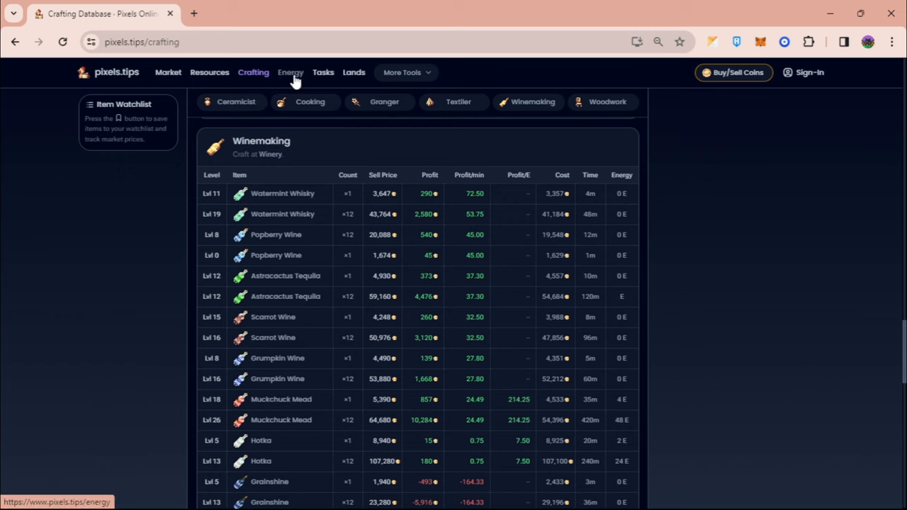
- Keep Energy & Consumables in a new tab and review the Scarrot Wine rows in the Winemaking table
right_click(291, 72)
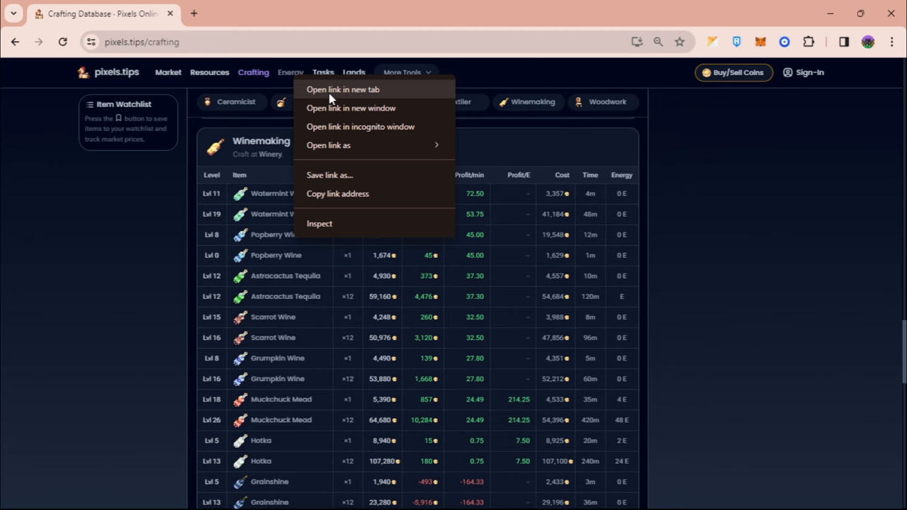
left_click(343, 89)
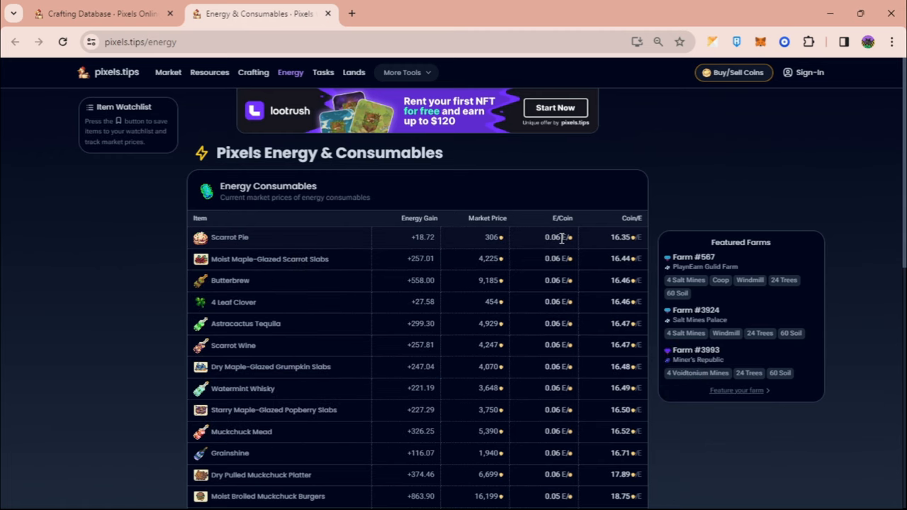
left_click(99, 12)
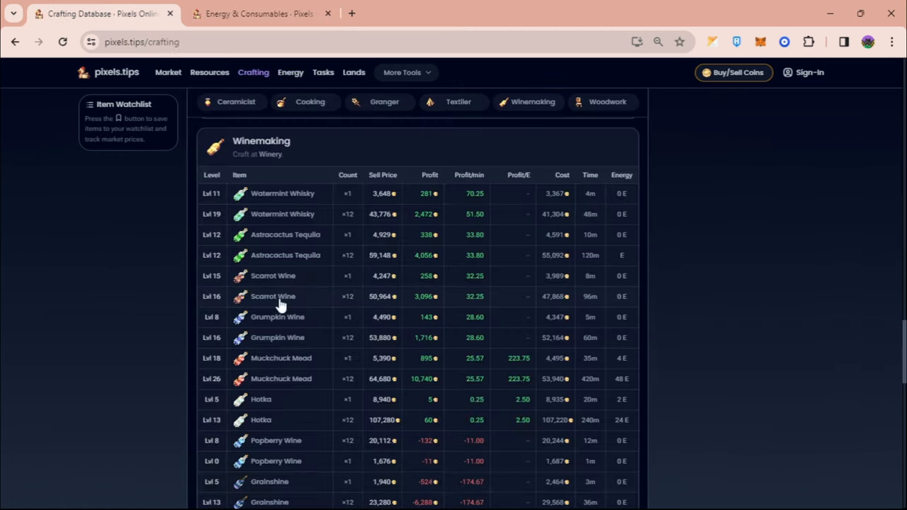
mouse_move(134, 248)
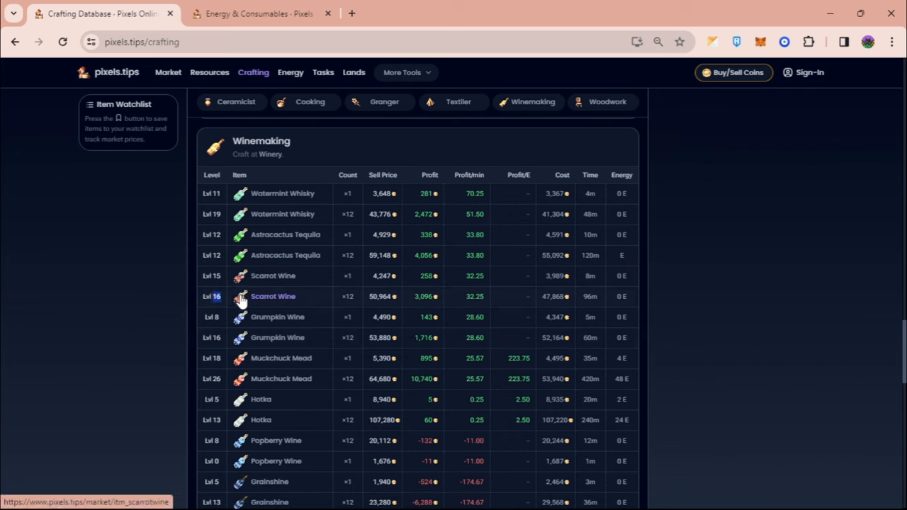
mouse_move(432, 303)
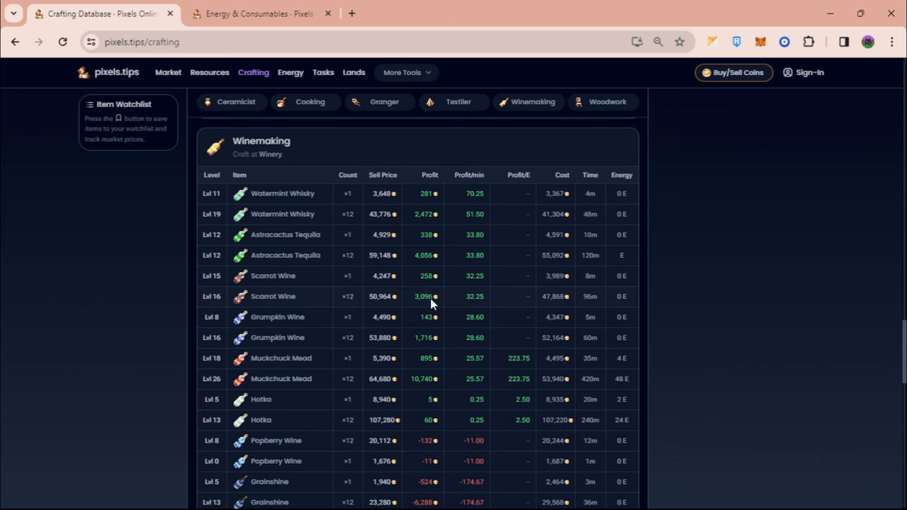
mouse_move(566, 313)
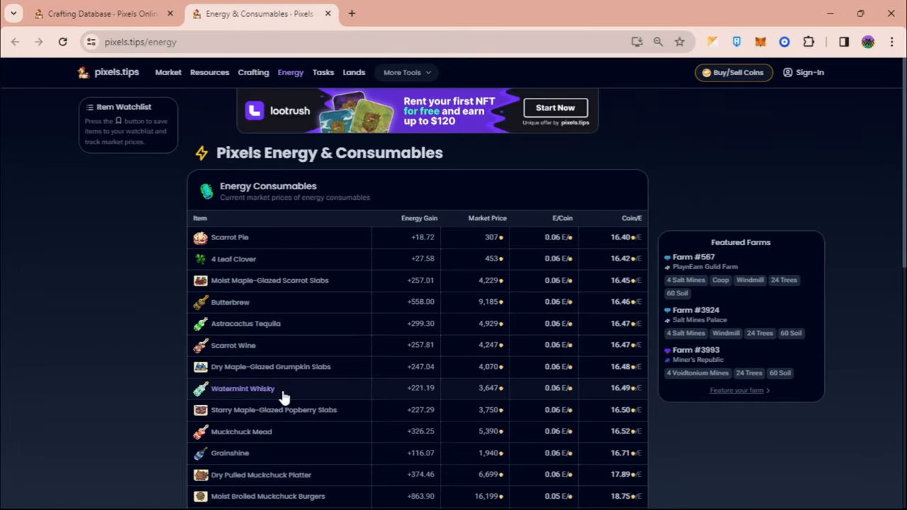
scroll("down", 3)
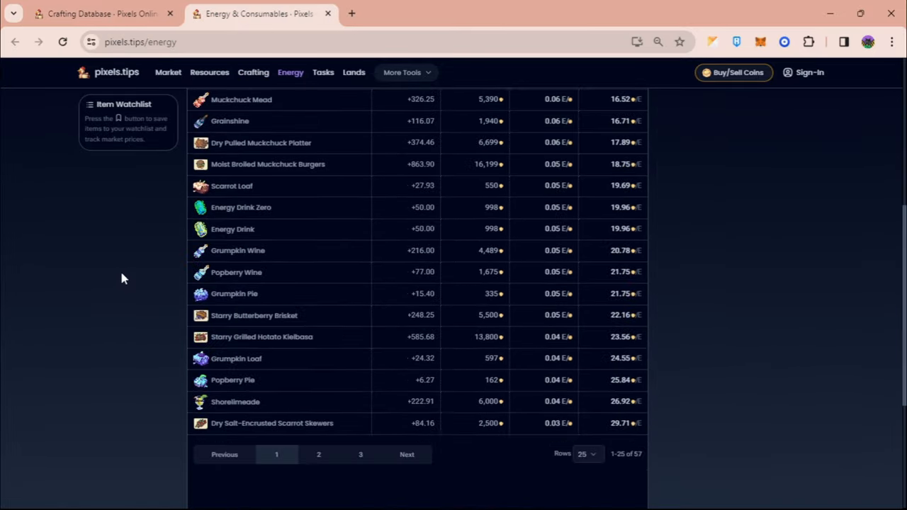
scroll("up", 3)
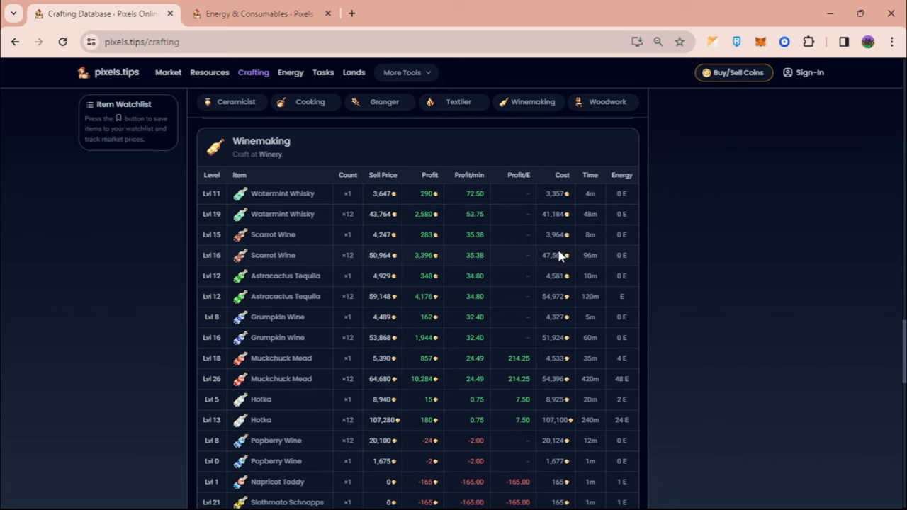
mouse_move(567, 181)
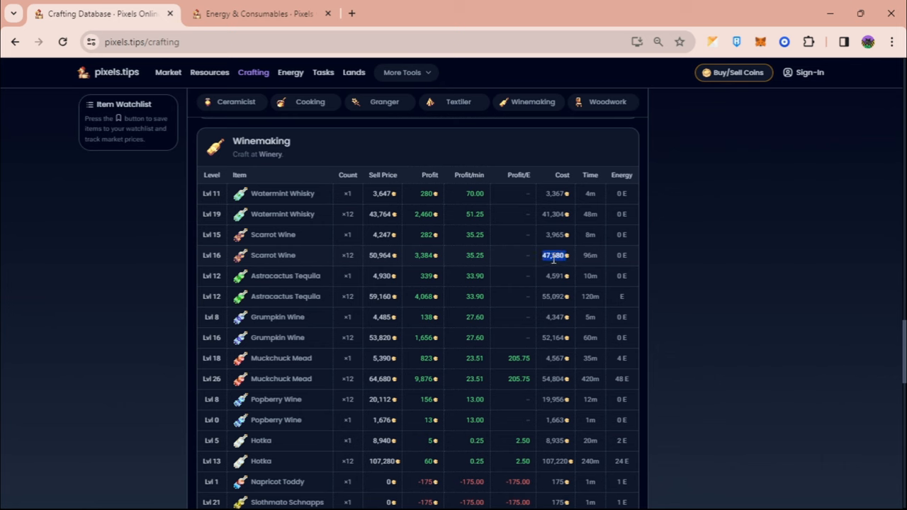
mouse_move(502, 260)
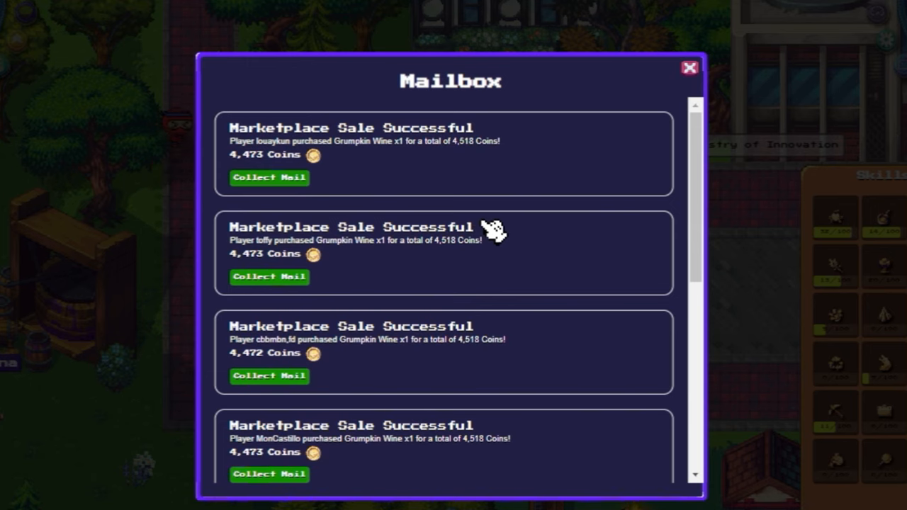
- Collect the coins from all four Grumpkin Wine sale mails
left_click(269, 177)
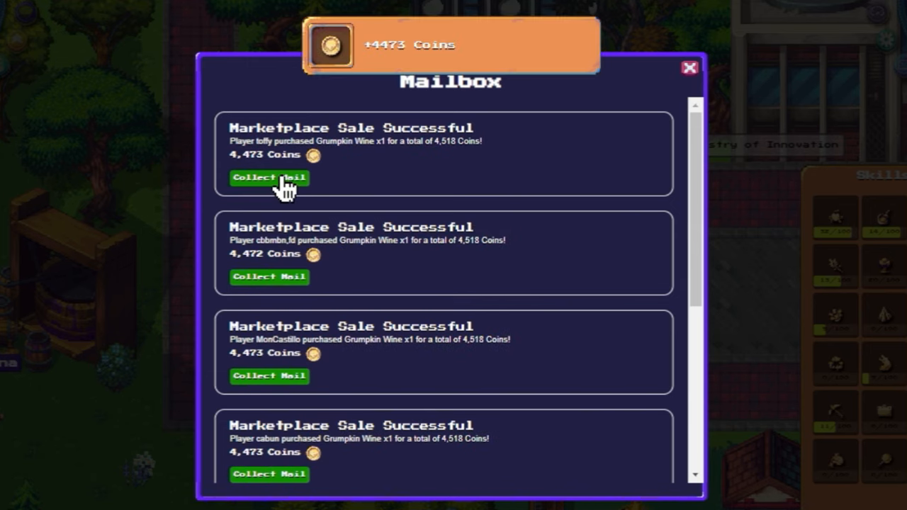
left_click(269, 178)
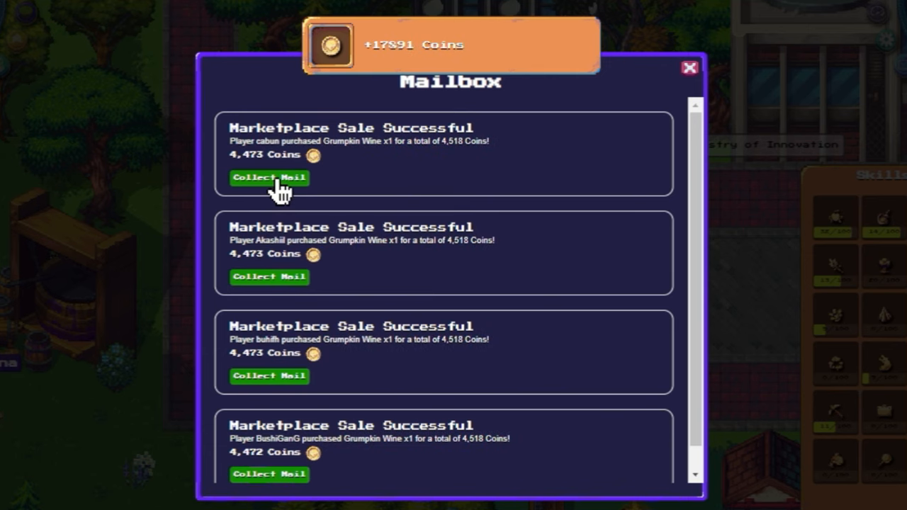
left_click(269, 177)
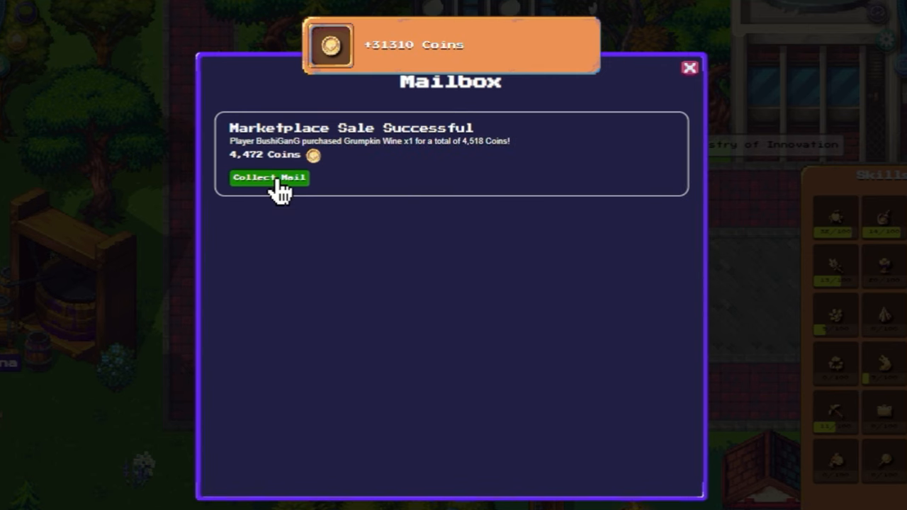
left_click(267, 177)
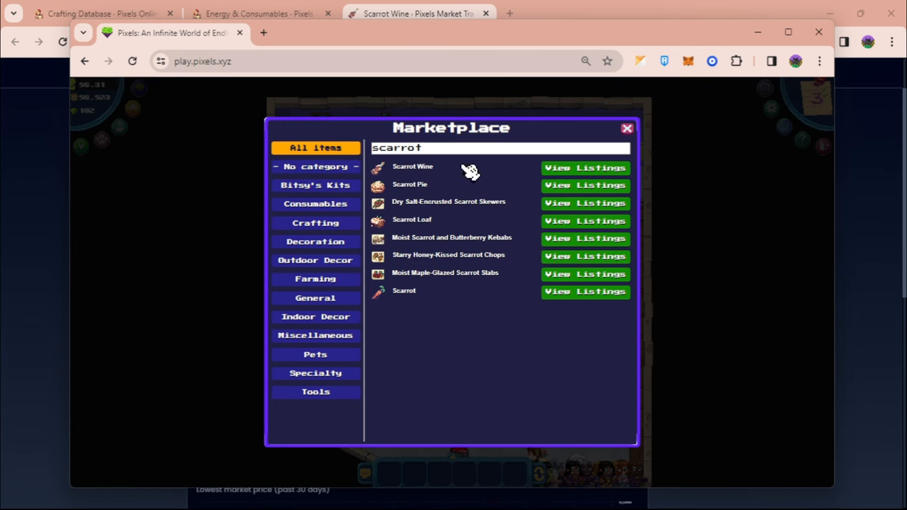
- Buy Scarrots from the two cheapest marketplace listings, 36 for 5,434 coins
left_click(583, 290)
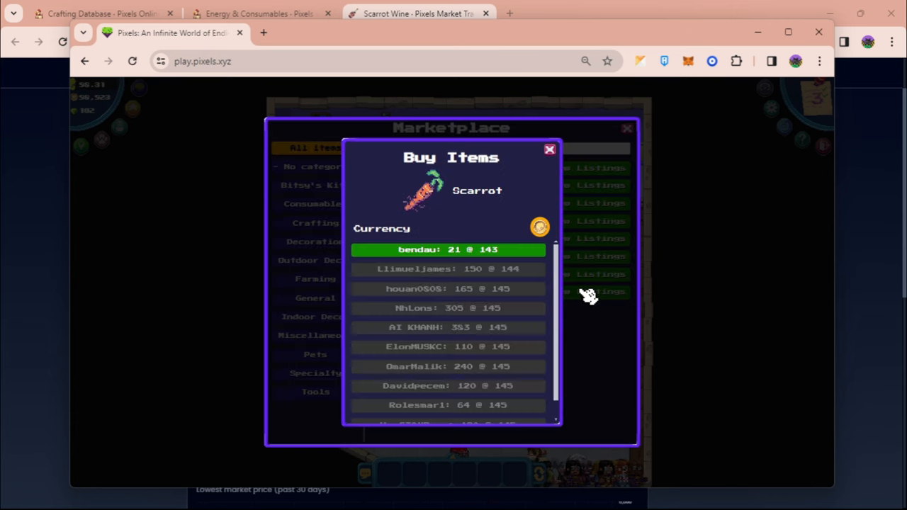
left_click(448, 250)
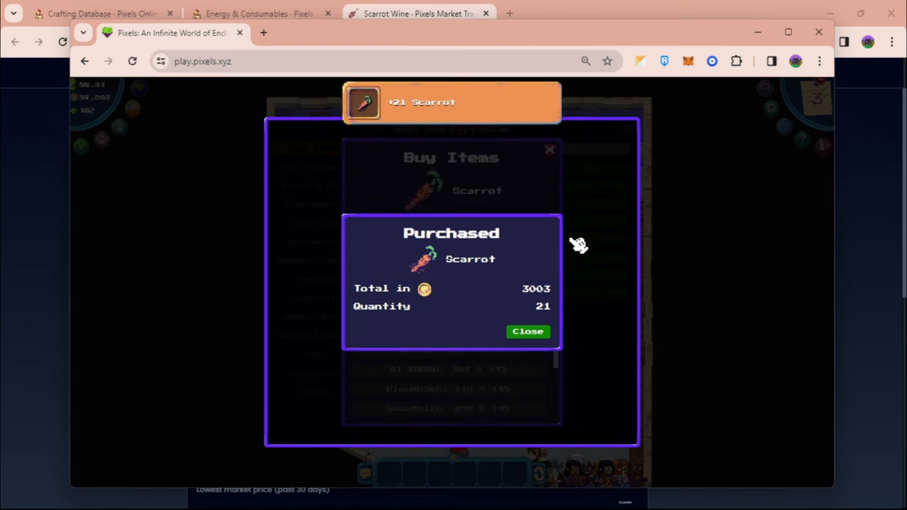
left_click(527, 332)
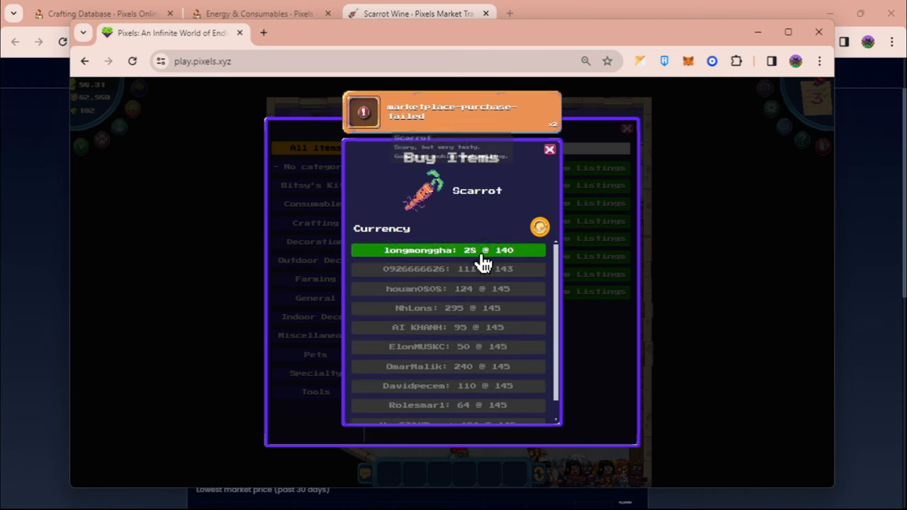
left_click(448, 249)
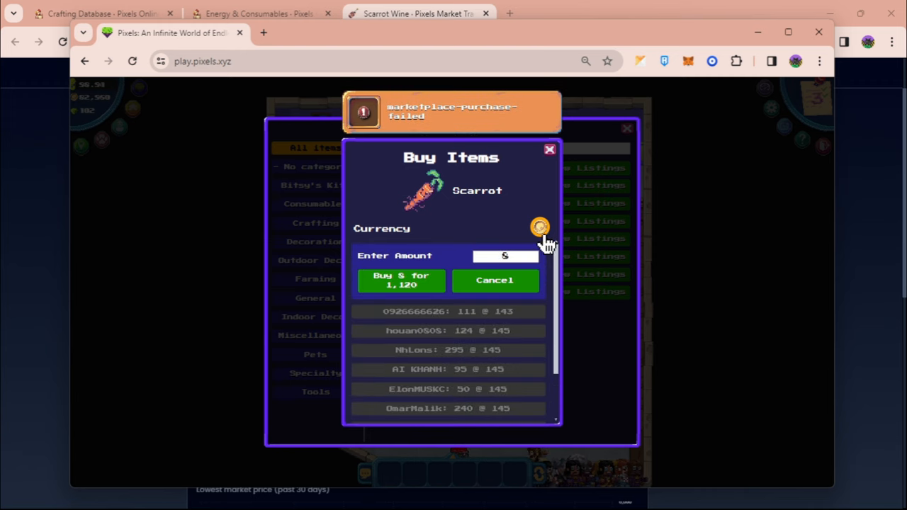
left_click(400, 281)
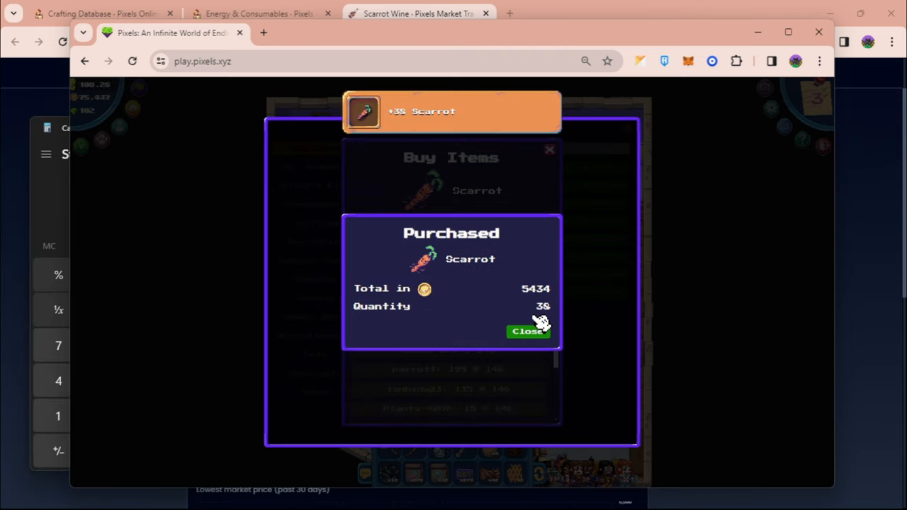
left_click(527, 332)
type("124")
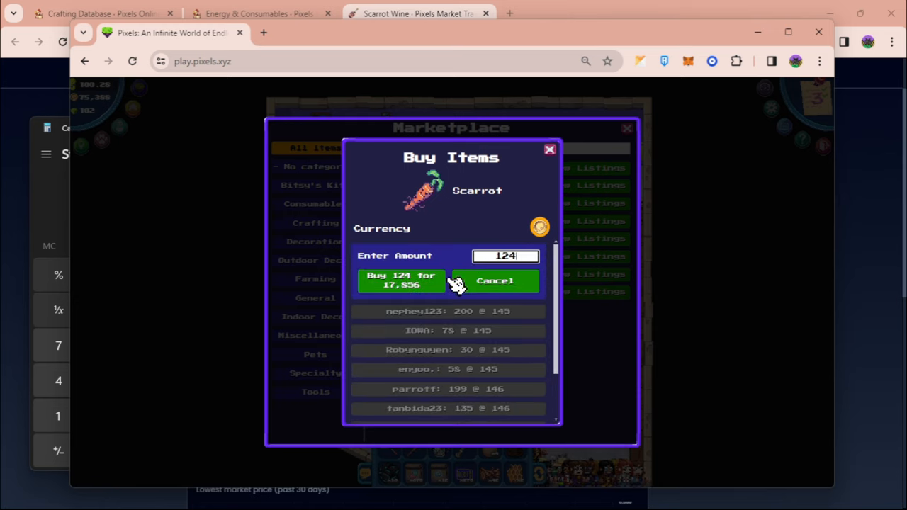
- Buy 124 Scarrot for 17,656 coins from the next listing
left_click(401, 281)
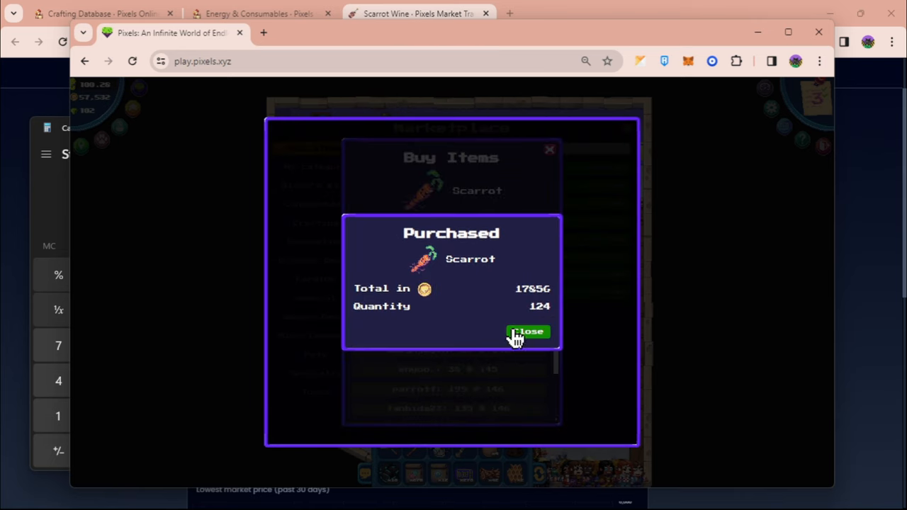
mouse_move(517, 353)
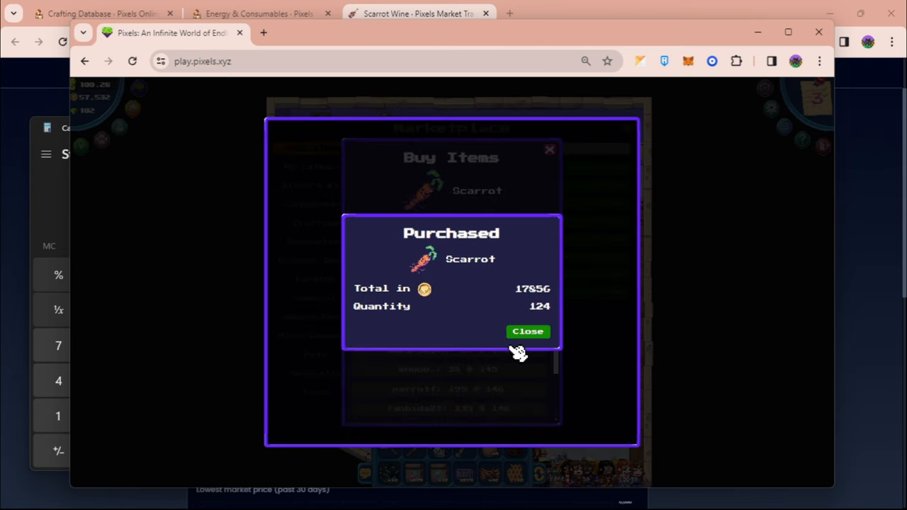
mouse_move(502, 309)
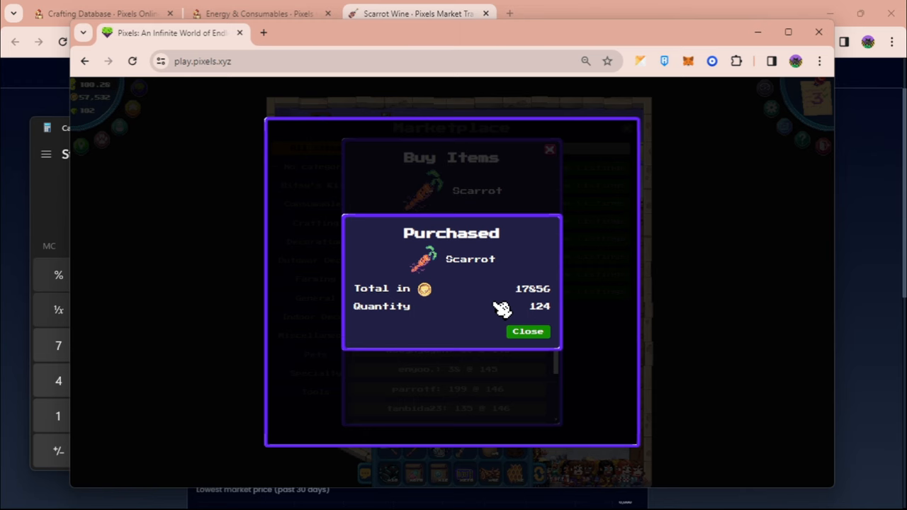
left_click(262, 15)
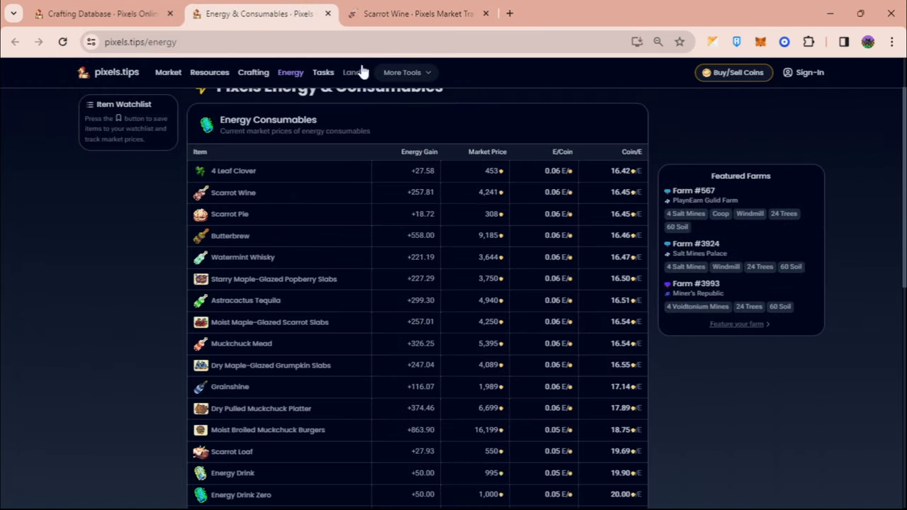
- Show the Scarrot Wine market page with the 12-bottle recipe costing 47,608
left_click(233, 193)
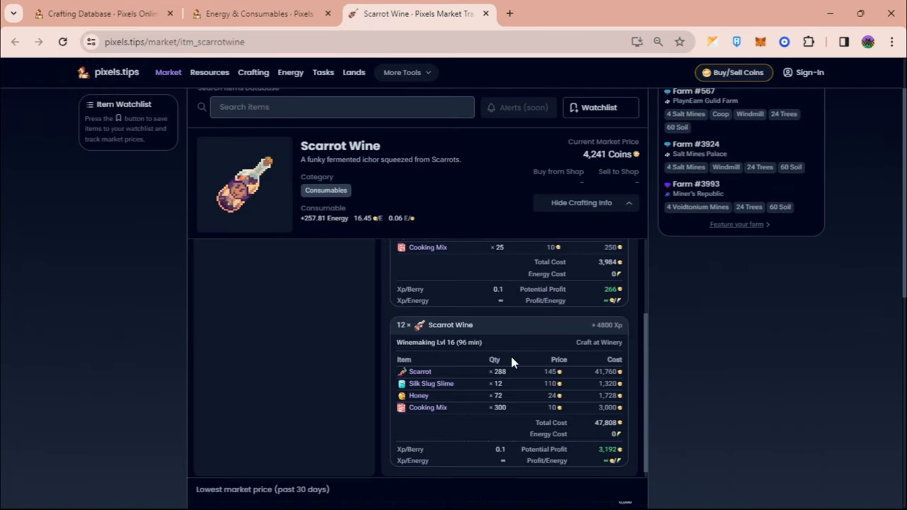
mouse_move(558, 355)
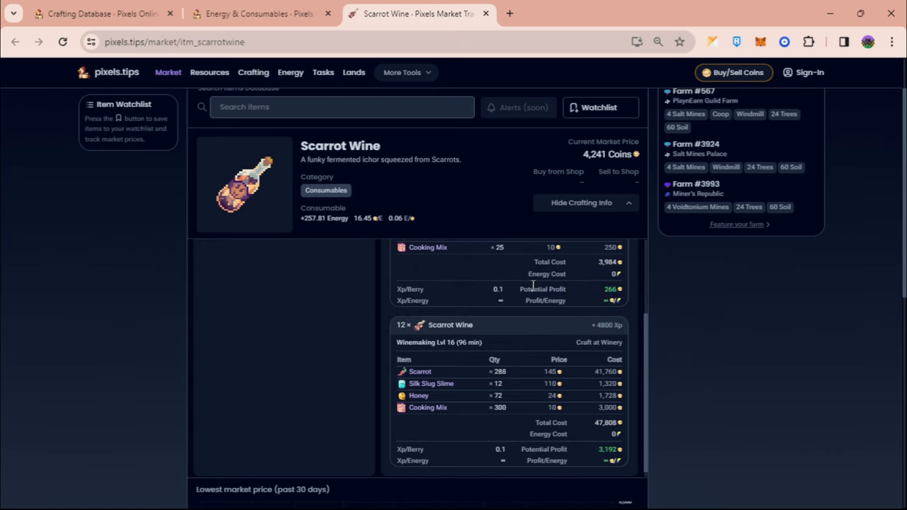
mouse_move(674, 380)
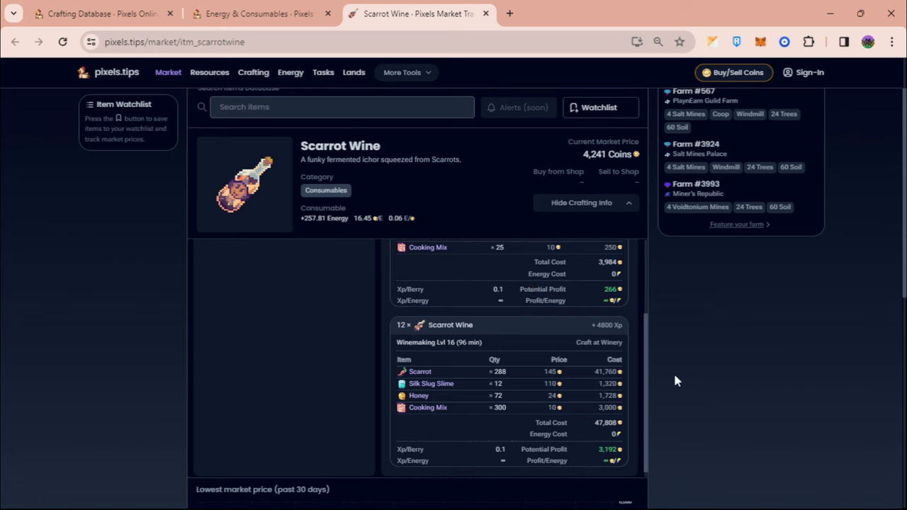
mouse_move(671, 354)
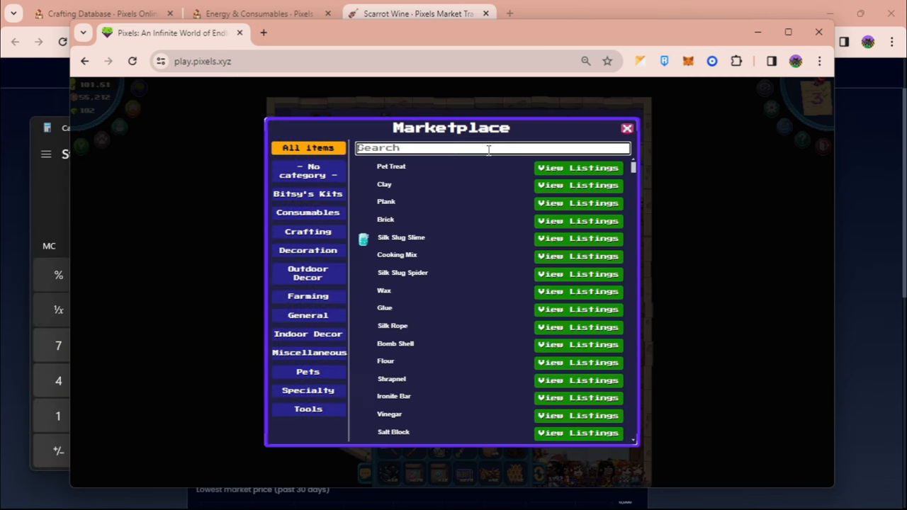
- Buy 57 Honey for 1,311 coins from the marketplace
type("honey")
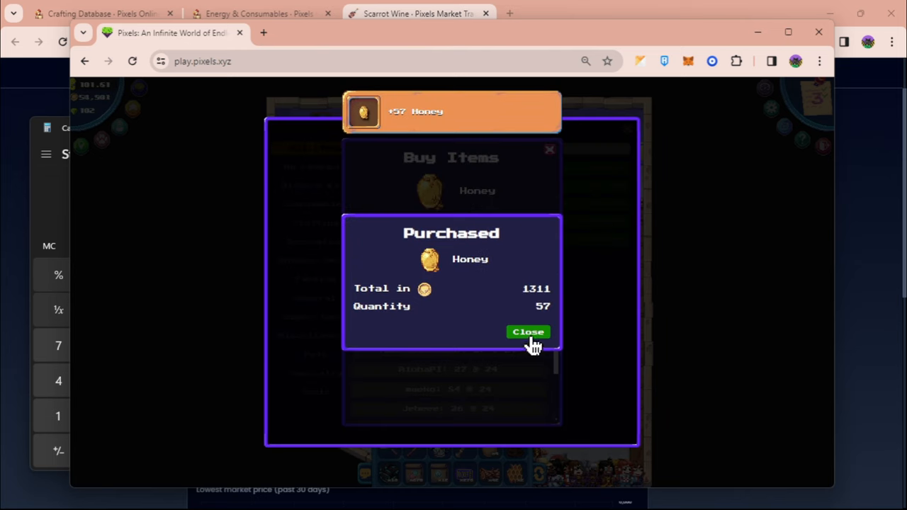
left_click(527, 331)
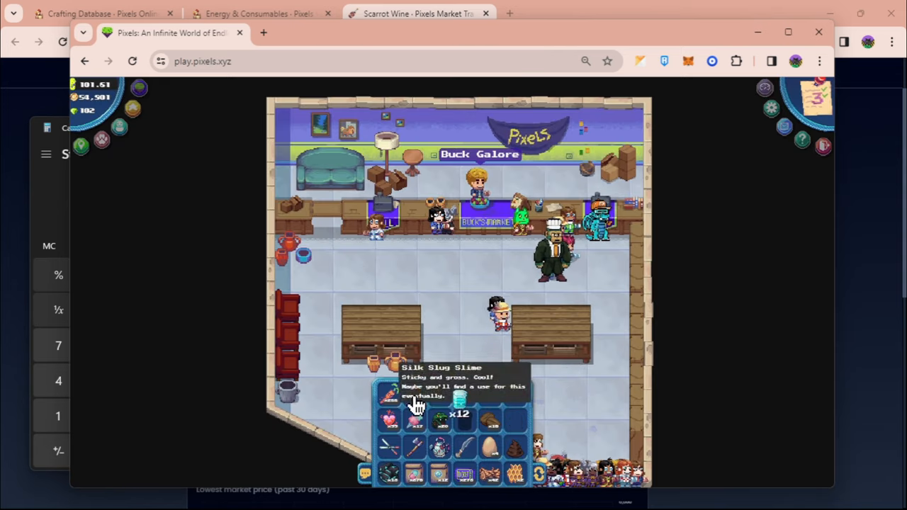
mouse_move(389, 399)
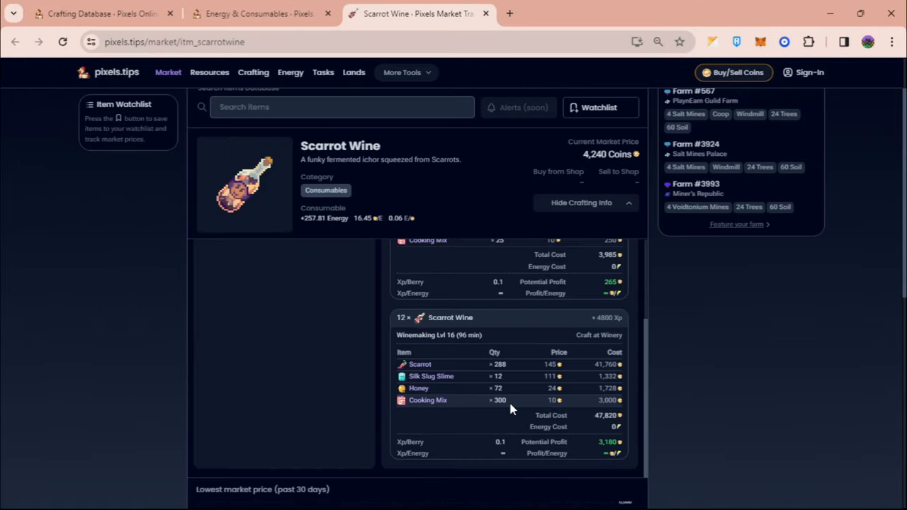
- Switch windows to recheck the 12× Scarrot Wine ingredient list
key("alt+tab")
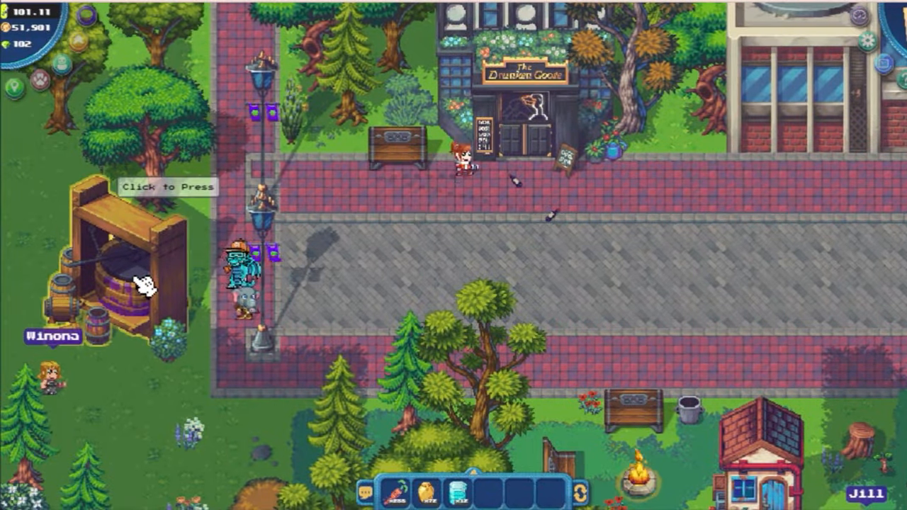
- Create a Case of Scarrot Wine from the winery press recipe book
left_click(135, 270)
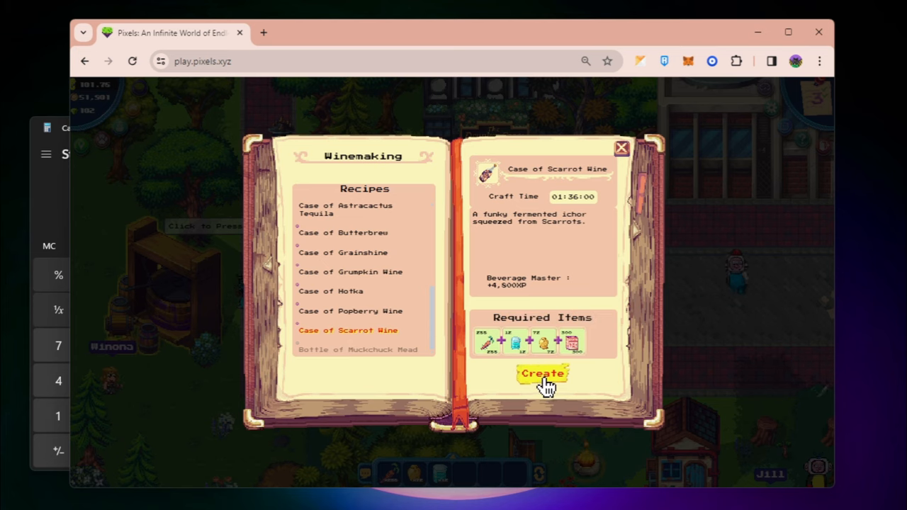
mouse_move(524, 293)
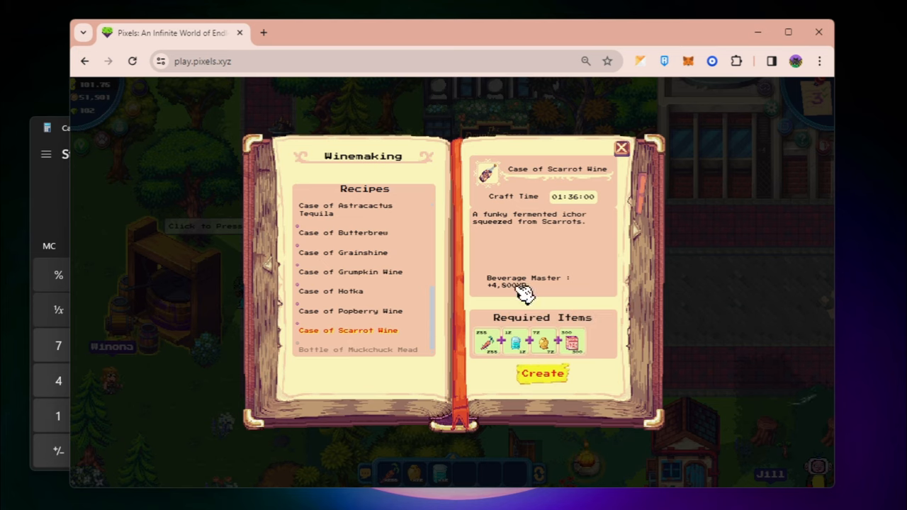
mouse_move(551, 292)
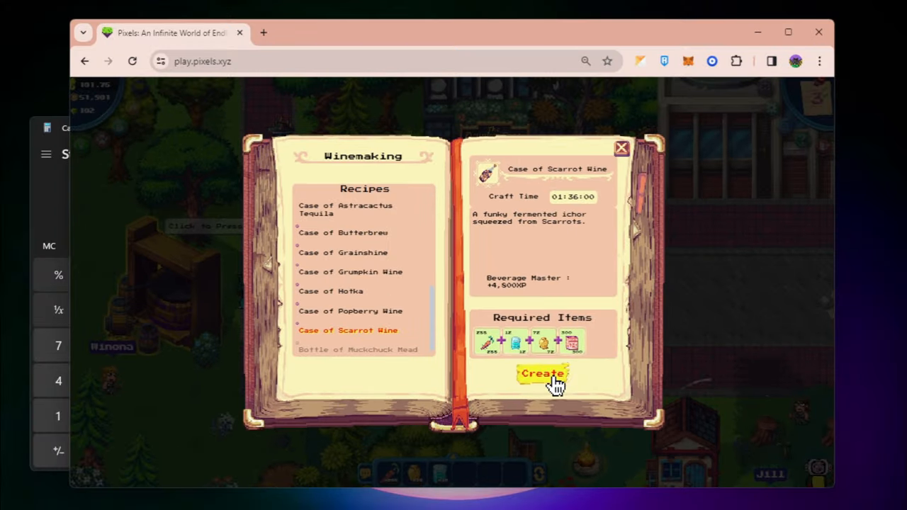
left_click(541, 374)
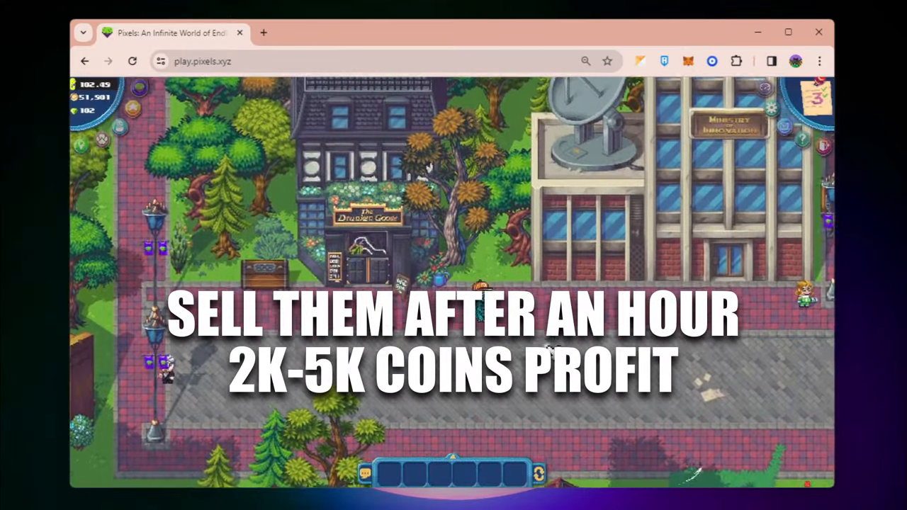